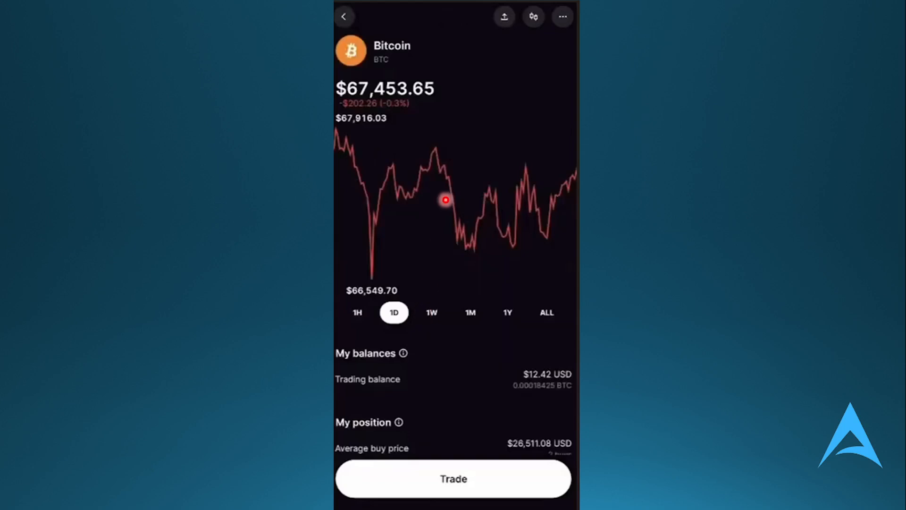
mouse_move(460, 185)
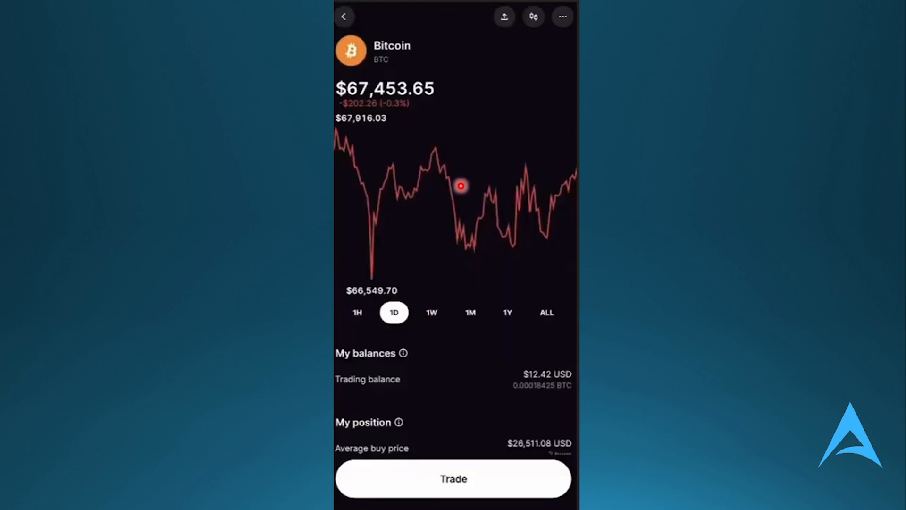
Scroll the Bitcoin asset page to show the $12.42 (0.00018425 BTC) trading balance.
scroll(down, 3)
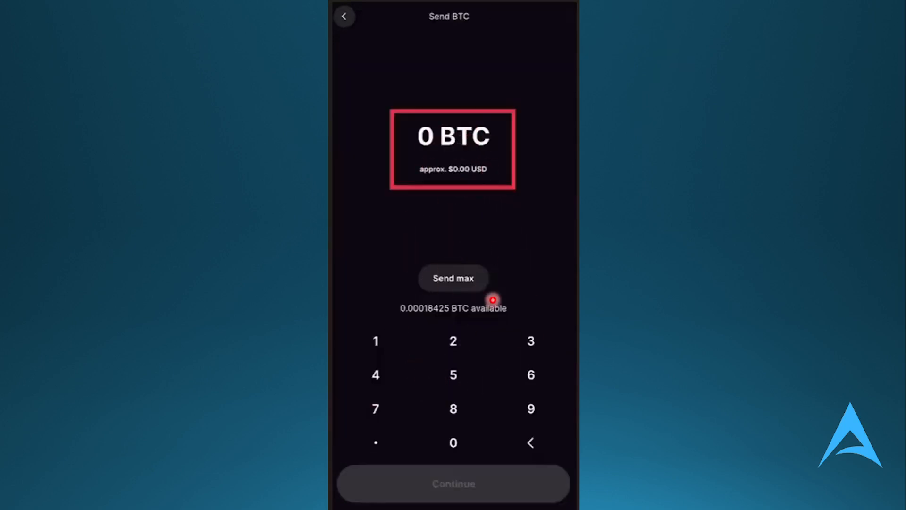
Send the maximum 0.00018425 BTC and continue past the amount screen.
click(453, 278)
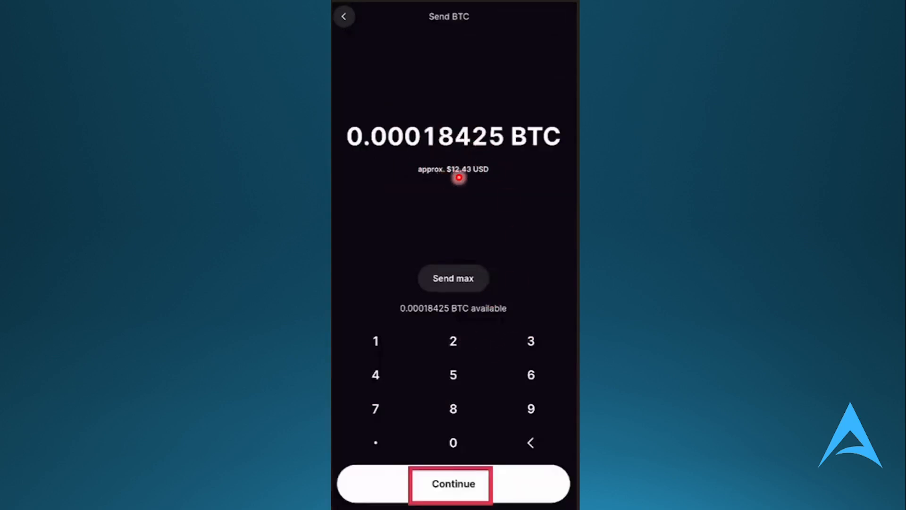
mouse_move(493, 360)
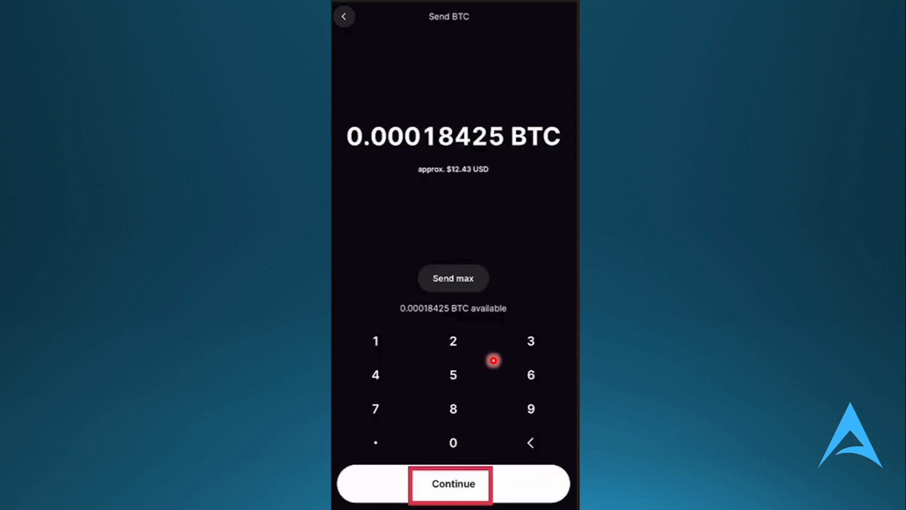
click(453, 484)
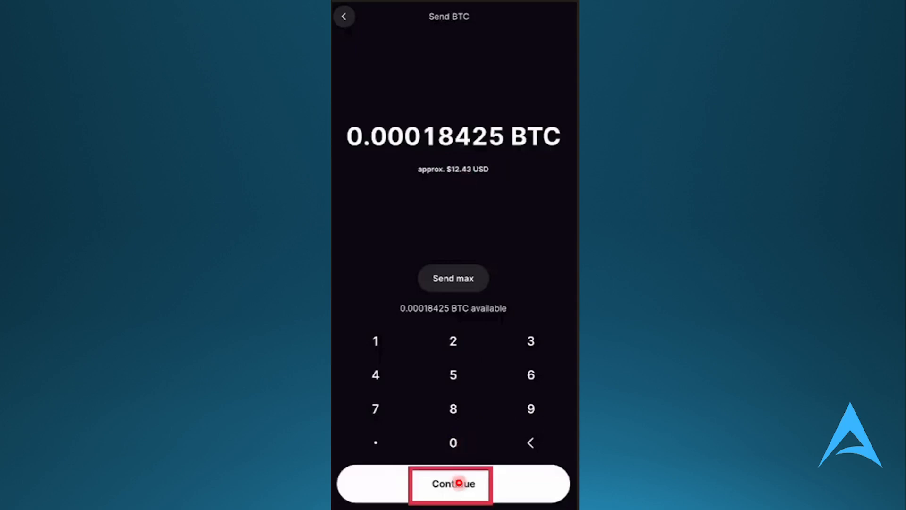
click(453, 483)
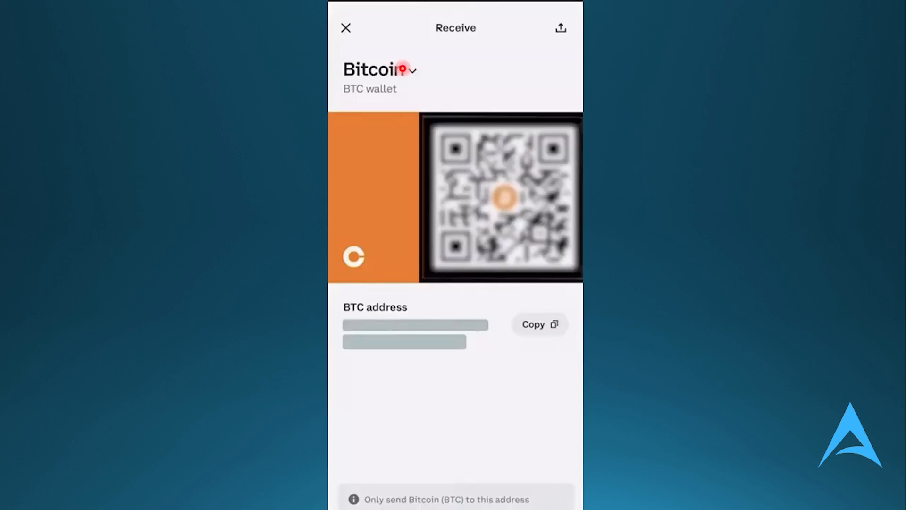
Select Bitcoin from the Coinbase Receive asset list to show its BTC address.
click(379, 70)
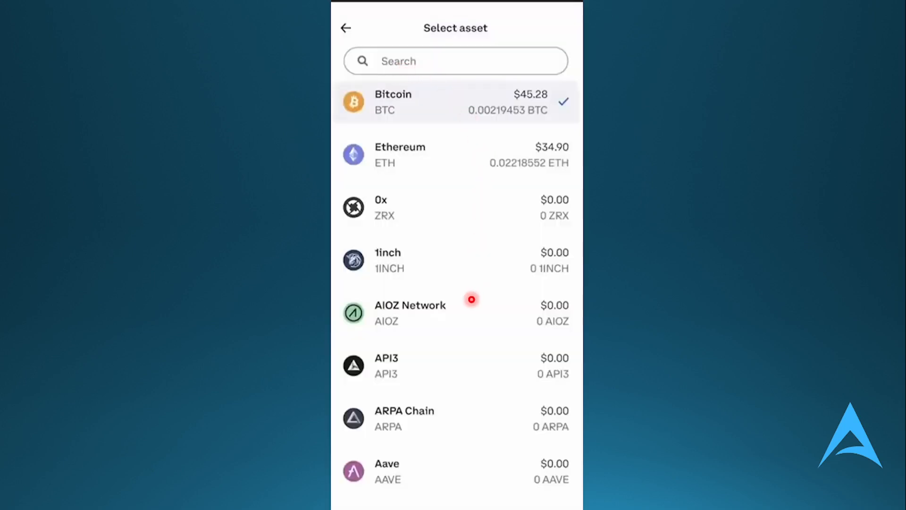
mouse_move(429, 161)
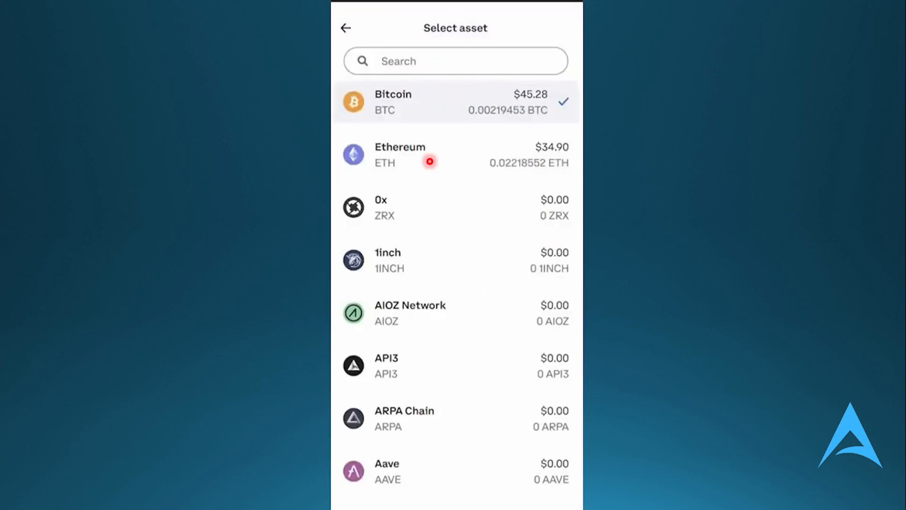
mouse_move(446, 109)
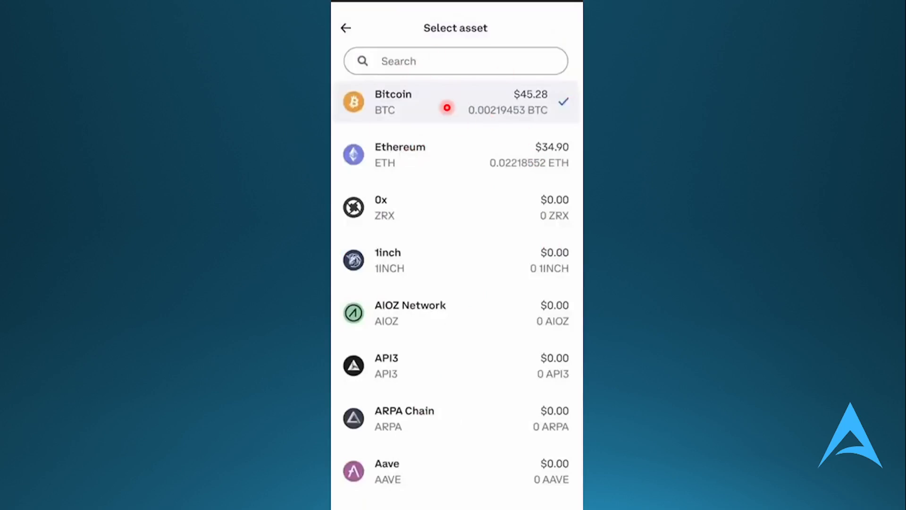
click(393, 102)
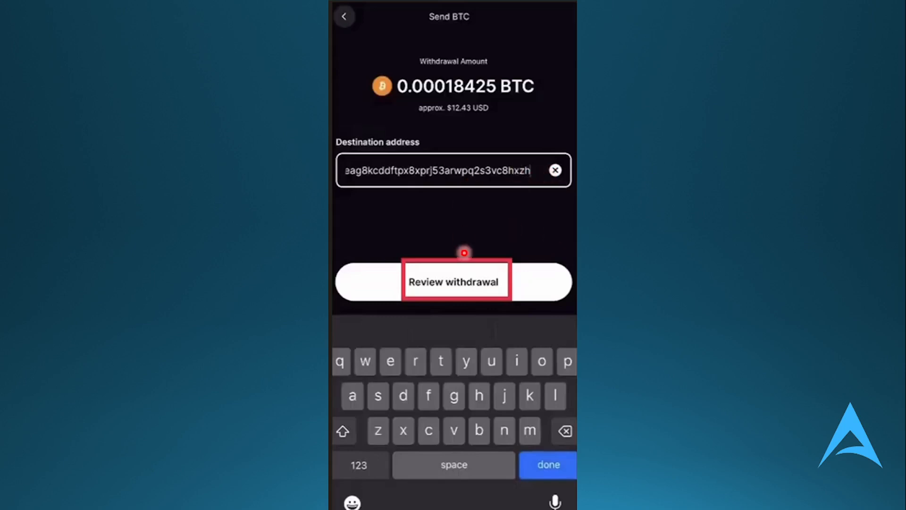
Review the withdrawal to the Coinbase address and accept the new-address scam warning.
click(453, 282)
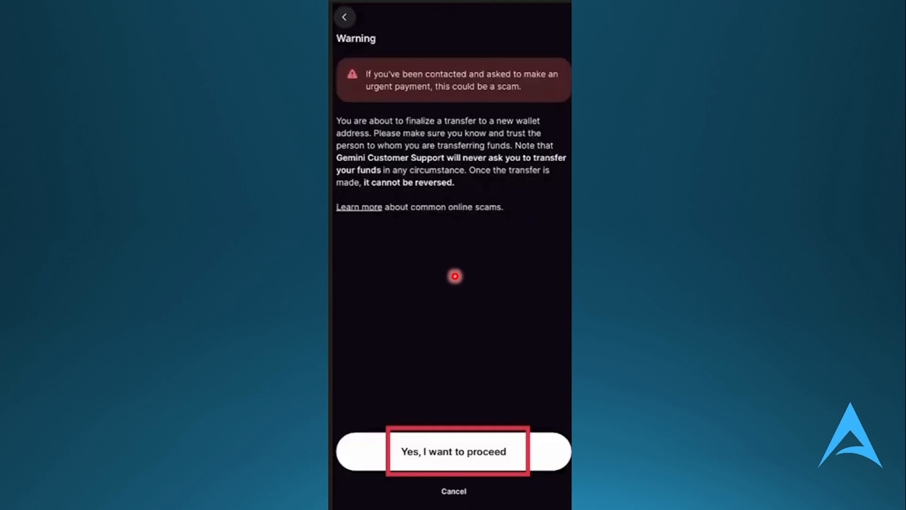
mouse_move(545, 268)
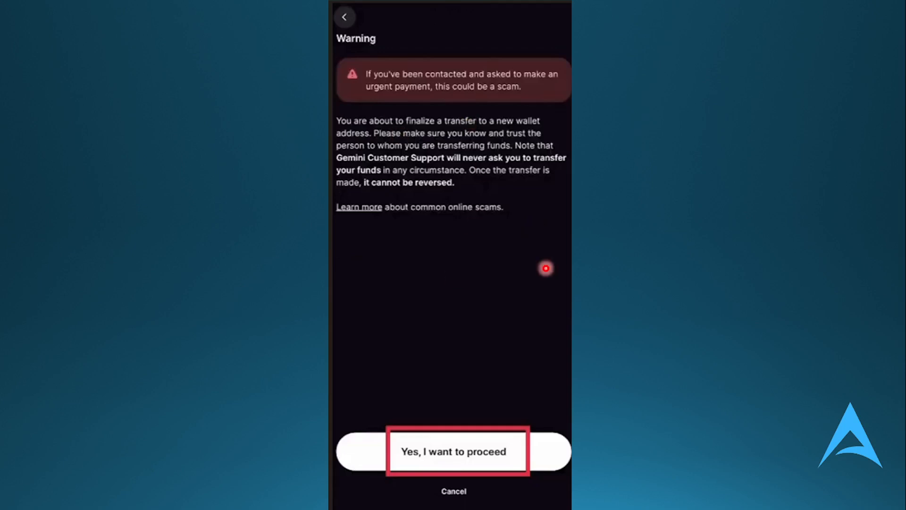
click(453, 452)
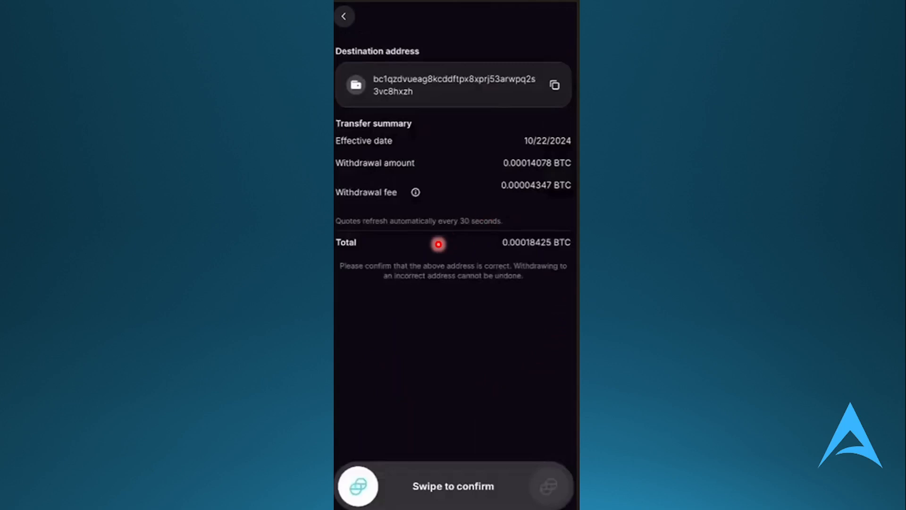
mouse_move(358, 485)
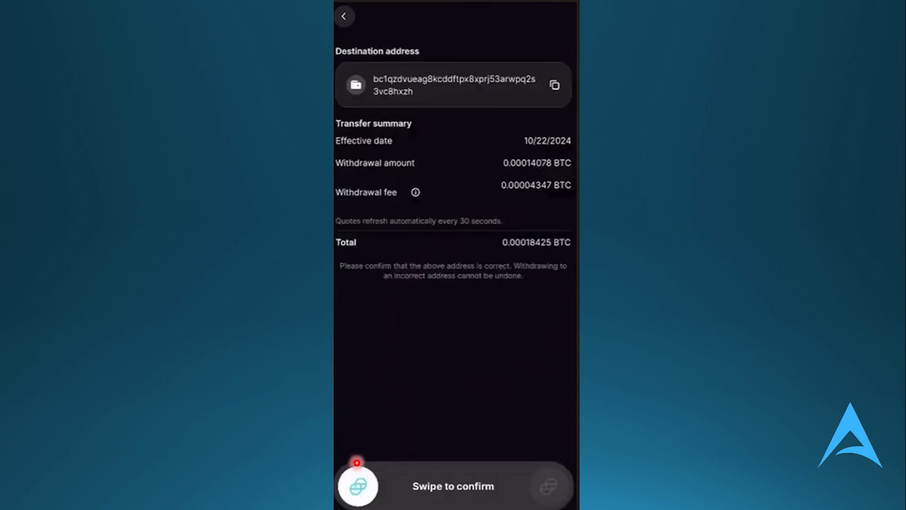
Swipe to confirm sending 0.00014078 BTC plus the 0.00004347 BTC fee.
drag(357, 486, 456, 485)
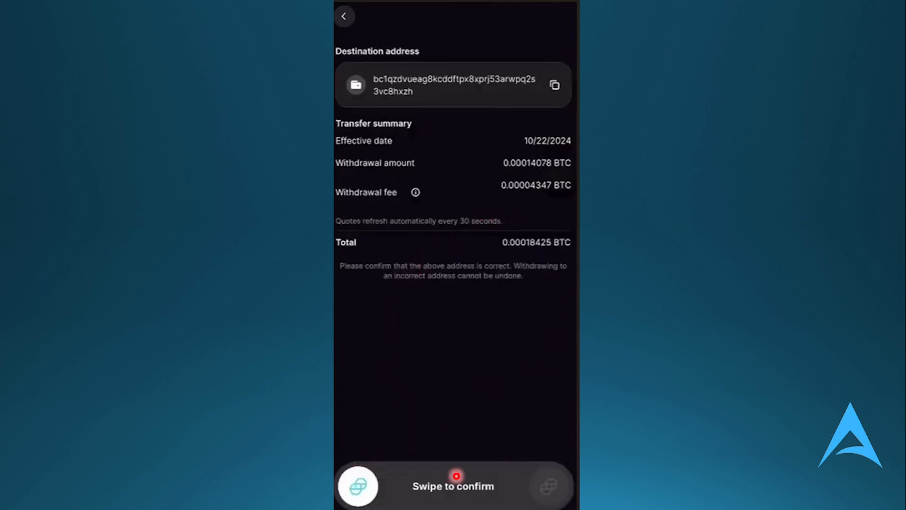
drag(456, 475, 542, 463)
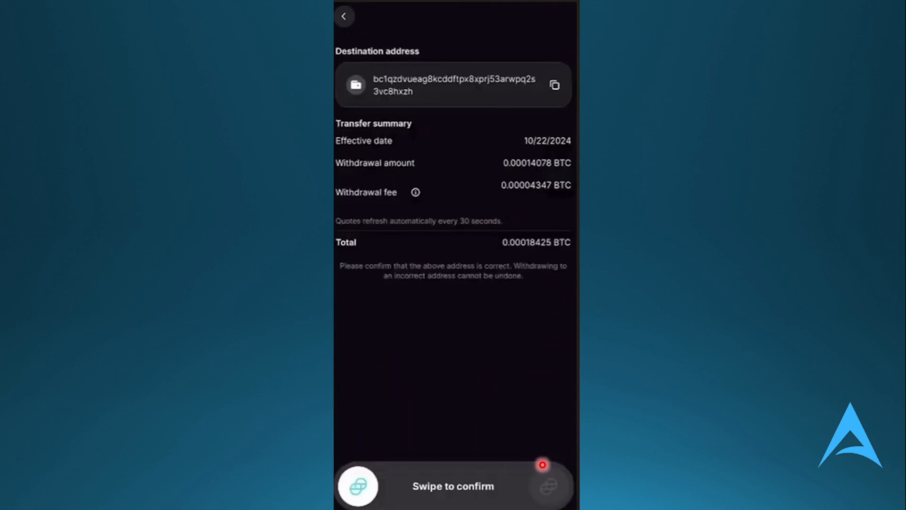